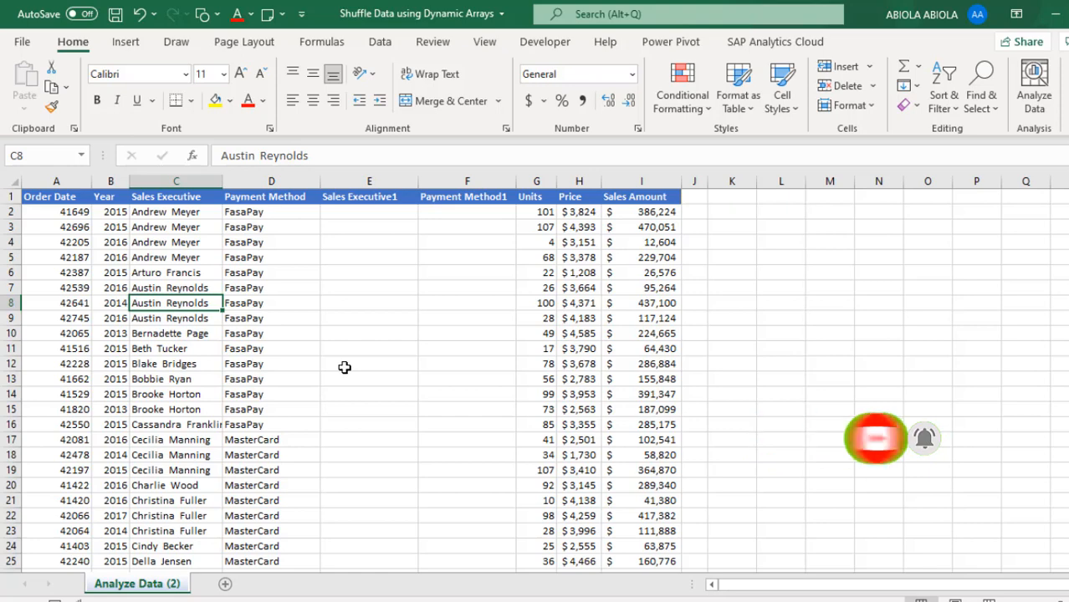
- In E2, start =SORTBY over the Sales Executive range C2:C100
click(176, 287)
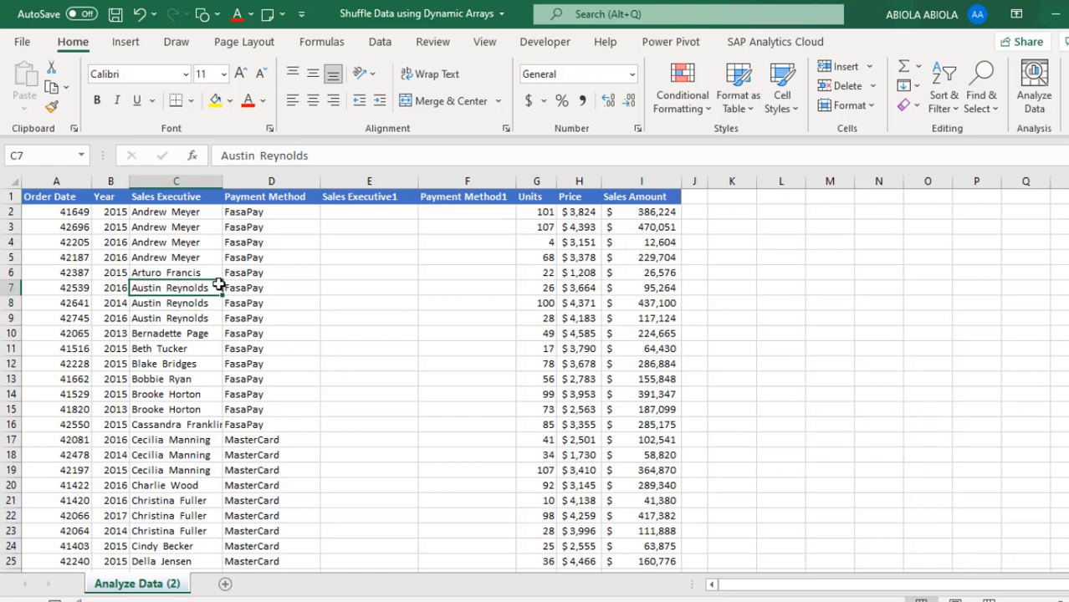
mouse_move(276, 224)
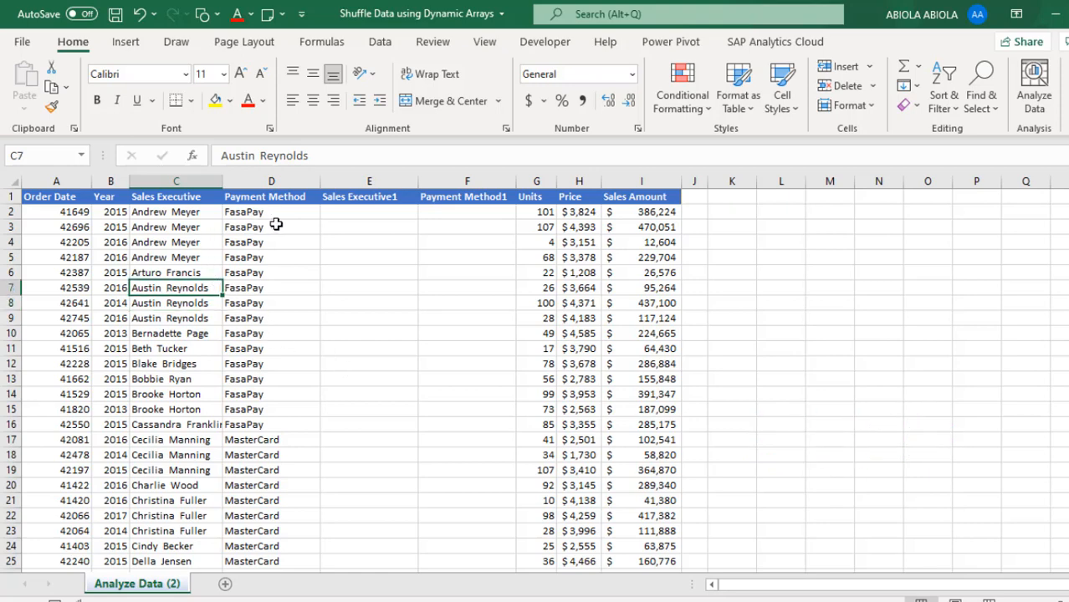
mouse_move(213, 210)
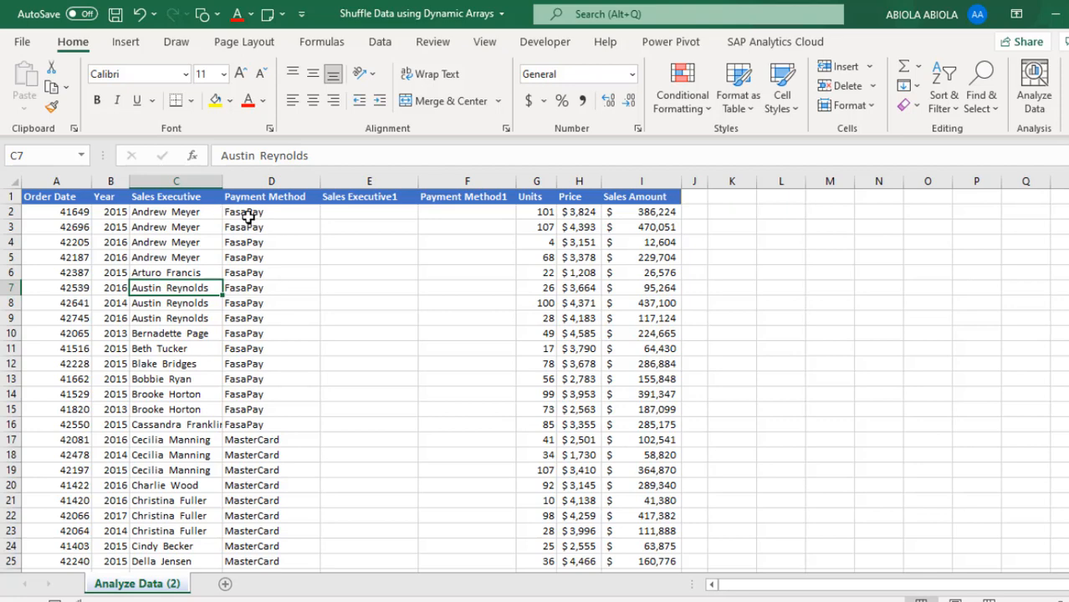
mouse_move(196, 230)
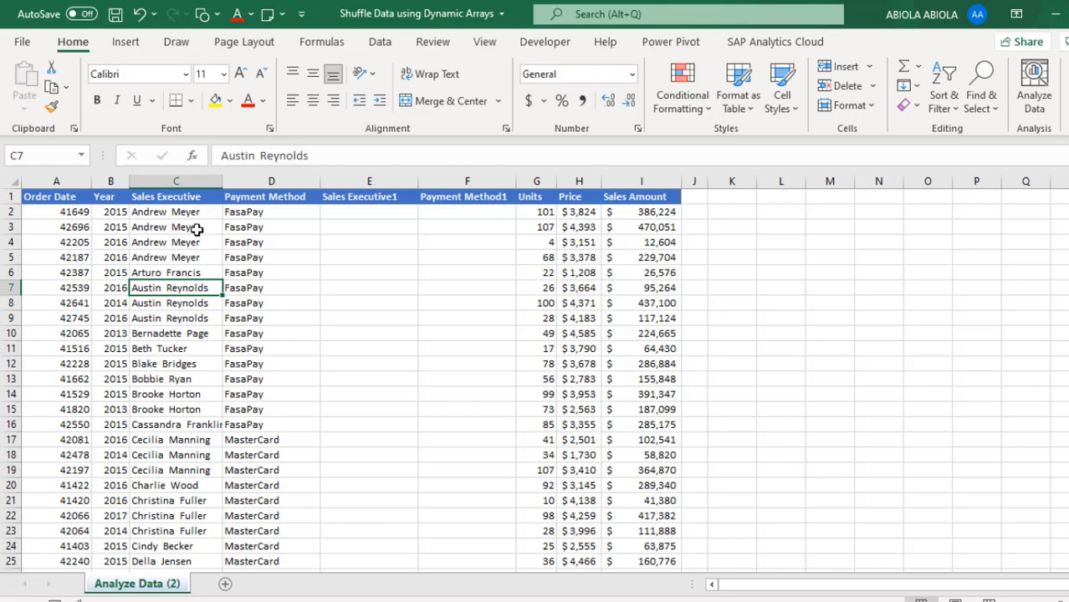
key(ctrl+down)
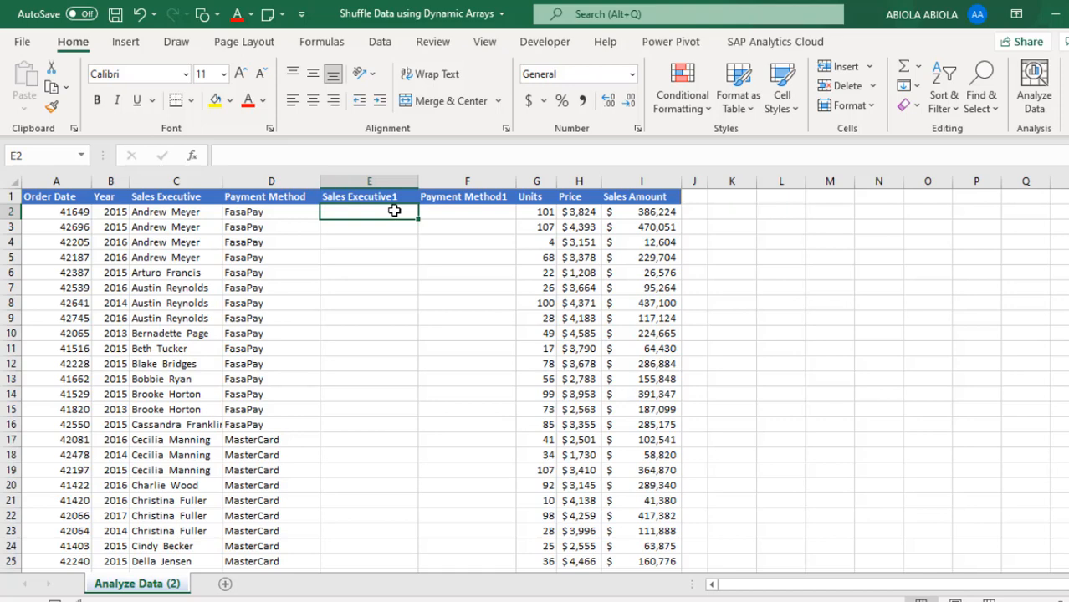
text(=r)
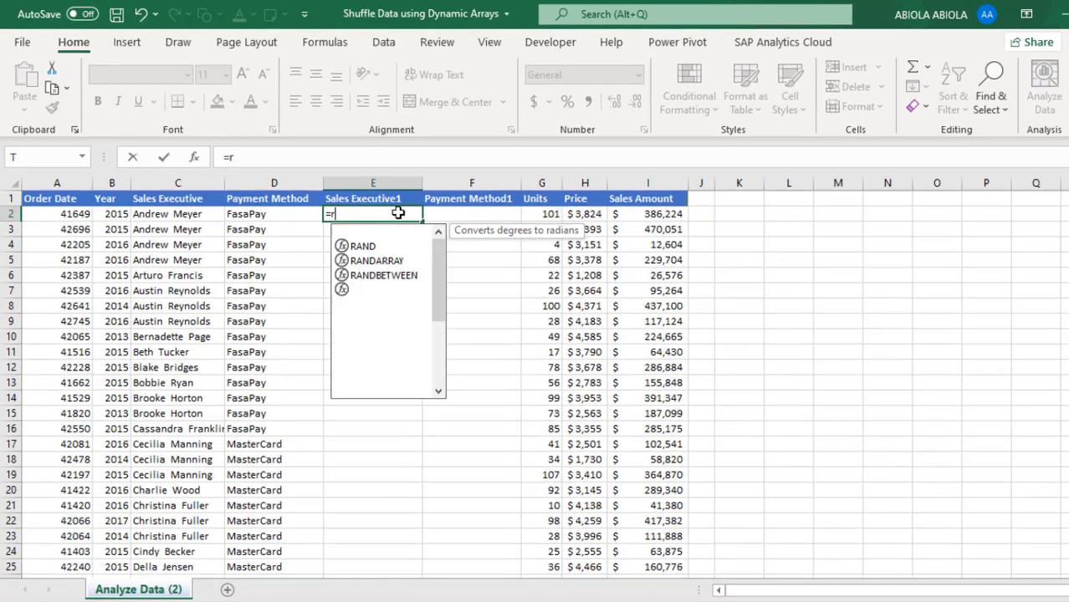
text(sor)
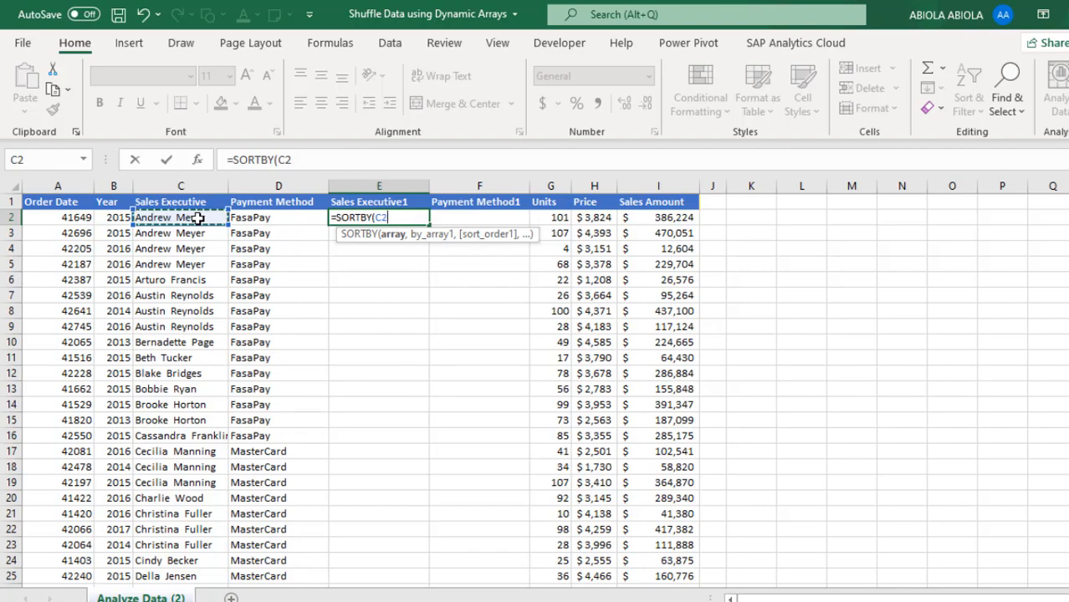
key(ctrl+shift+down)
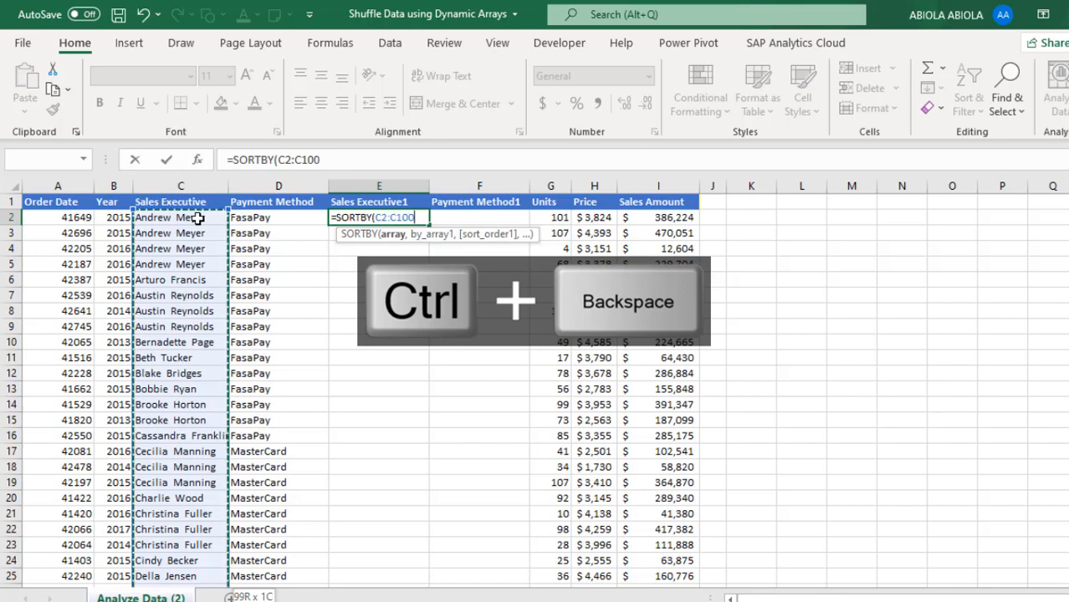
- Add the RANDARRAY(ROW(C2:C100)) sort key to the formula and test it with F9
text(,)
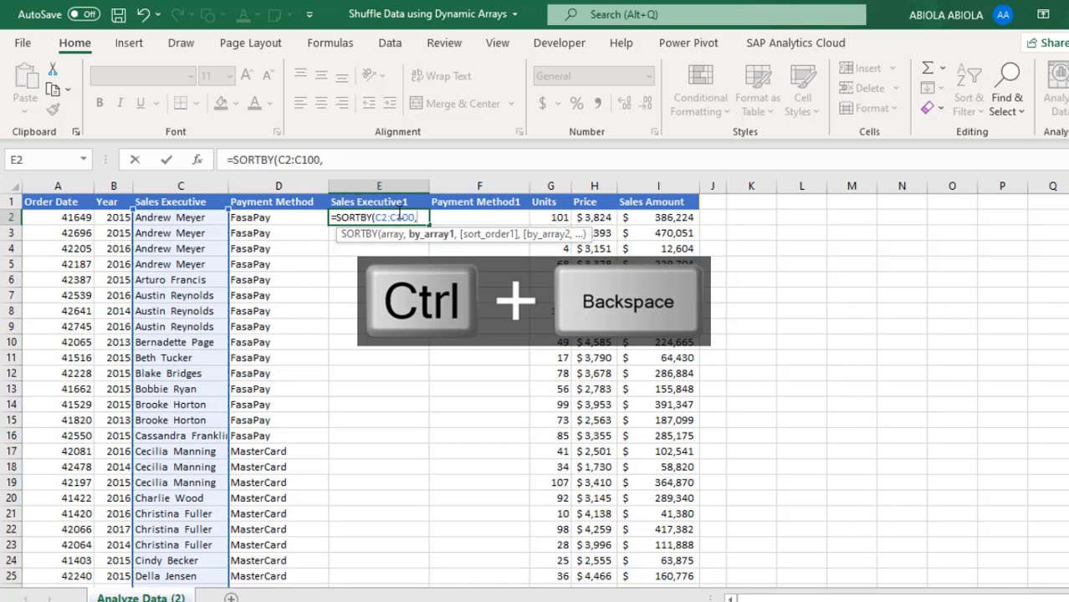
text(r)
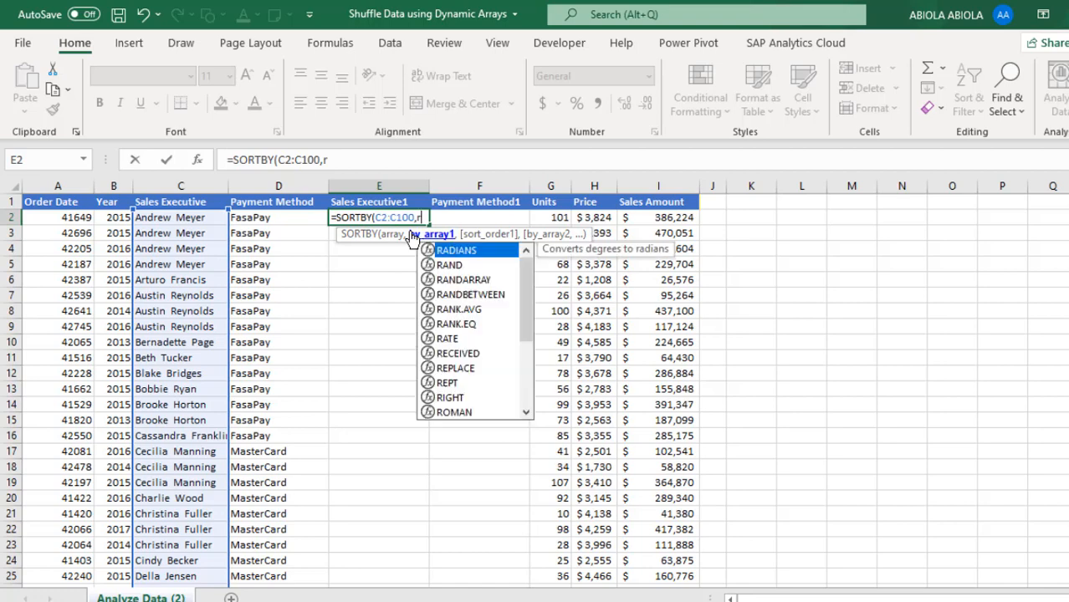
text(and)
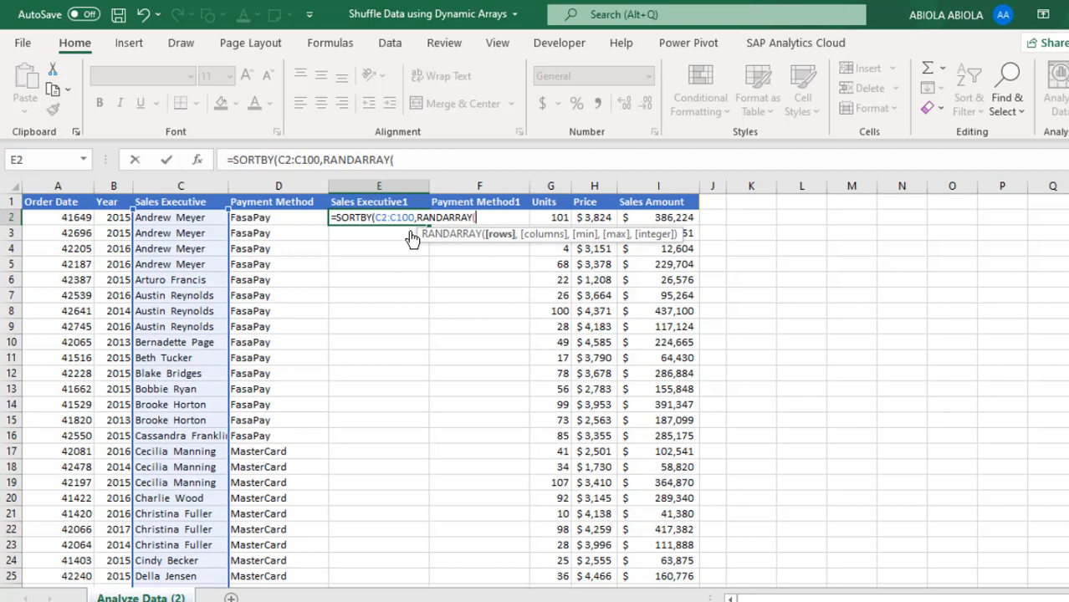
text(ro)
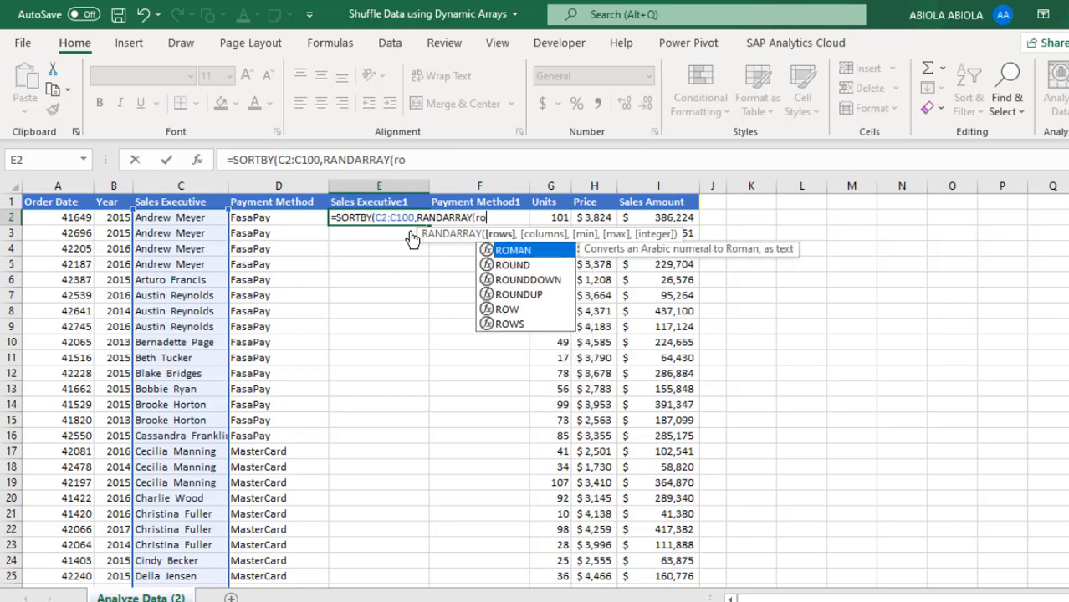
text(w)
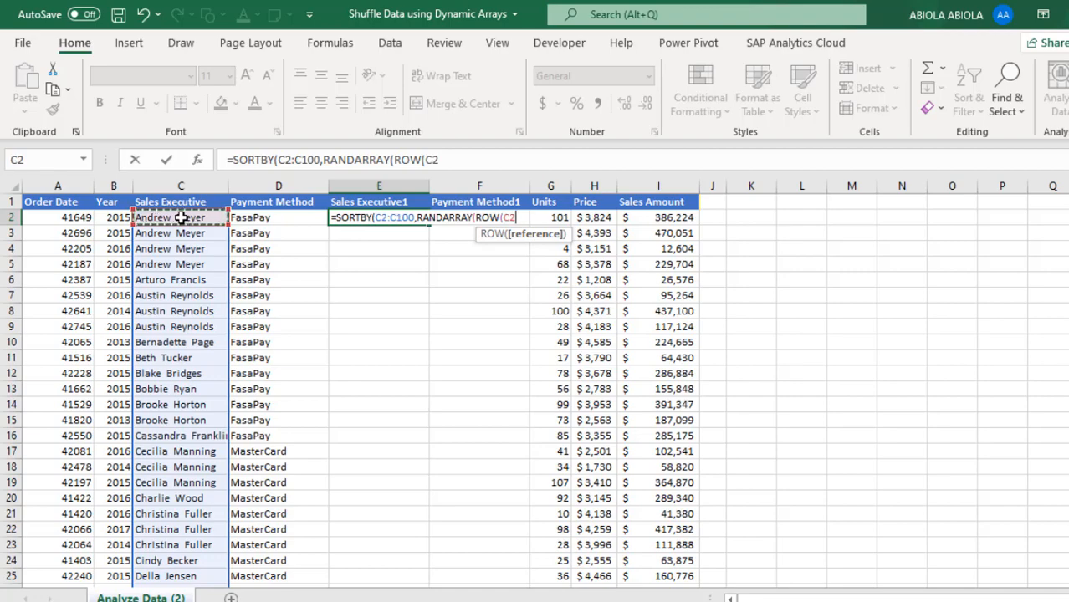
key(ctrl+shift+down)
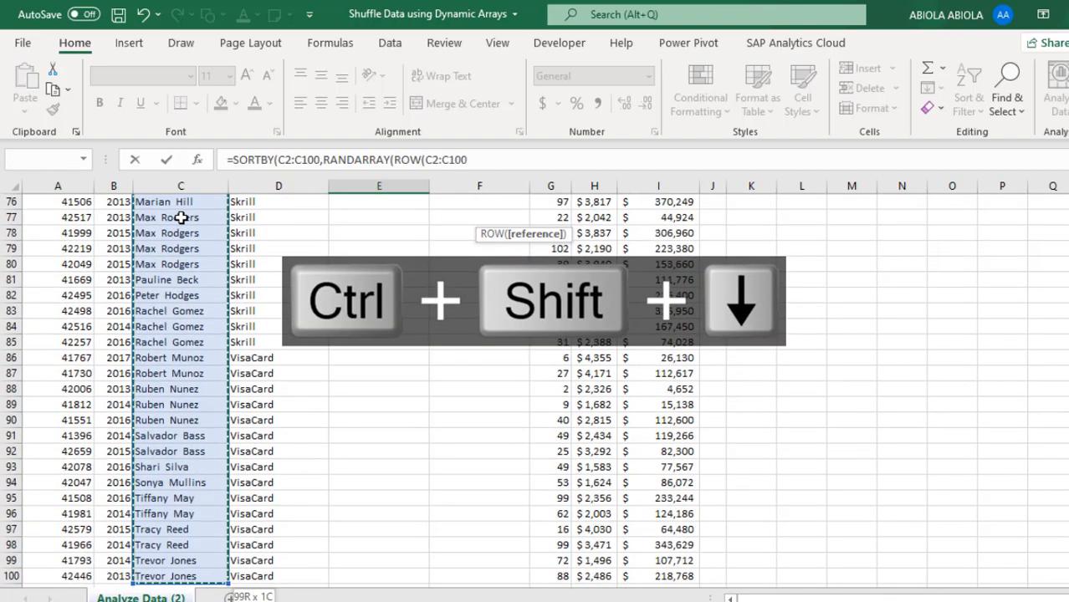
key(ctrl+backspace)
text())
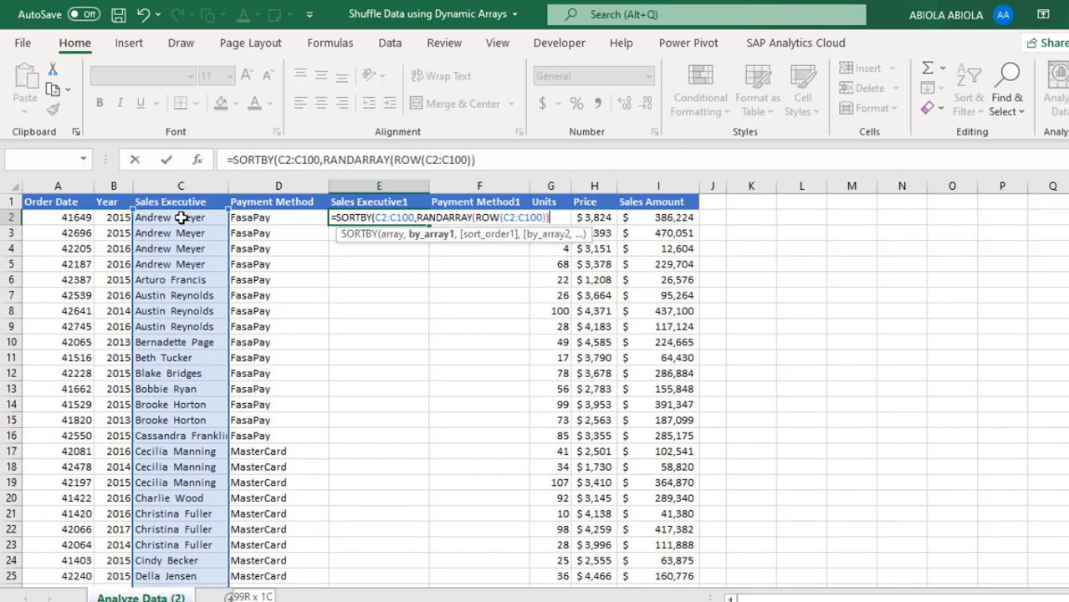
text())
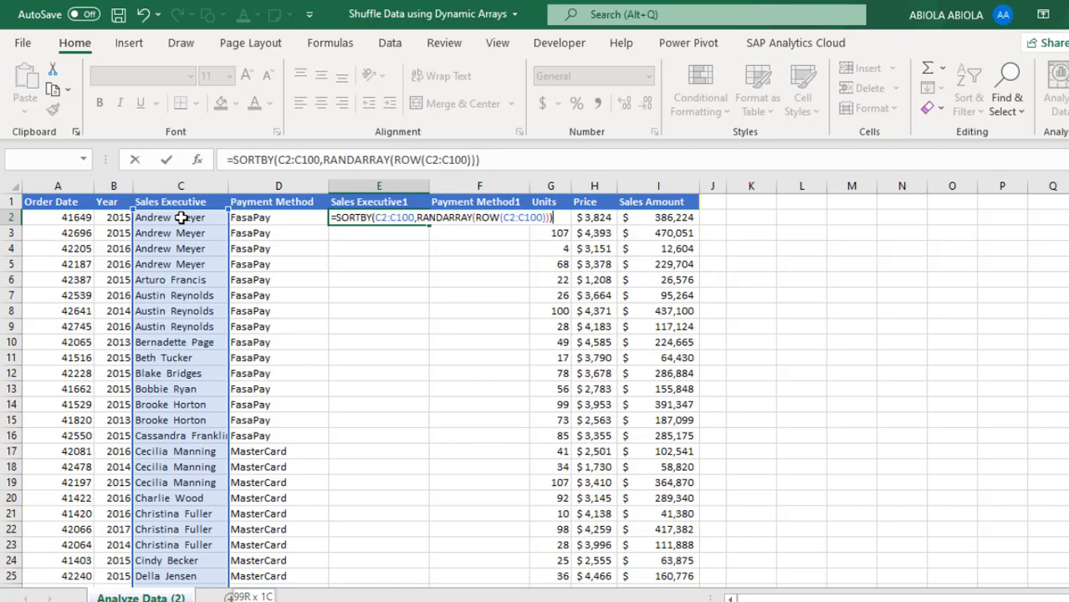
key(f9)
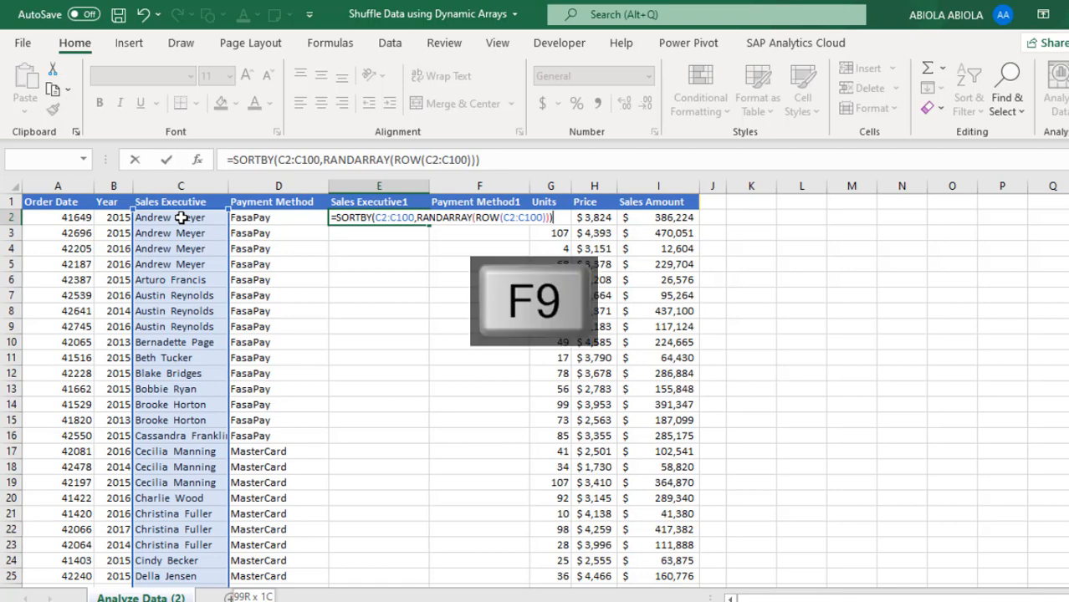
- Undo the F9 evaluation and commit =SORTBY(C2:C100,RANDARRAY(ROW(C2:C100))) in E2
key(f9)
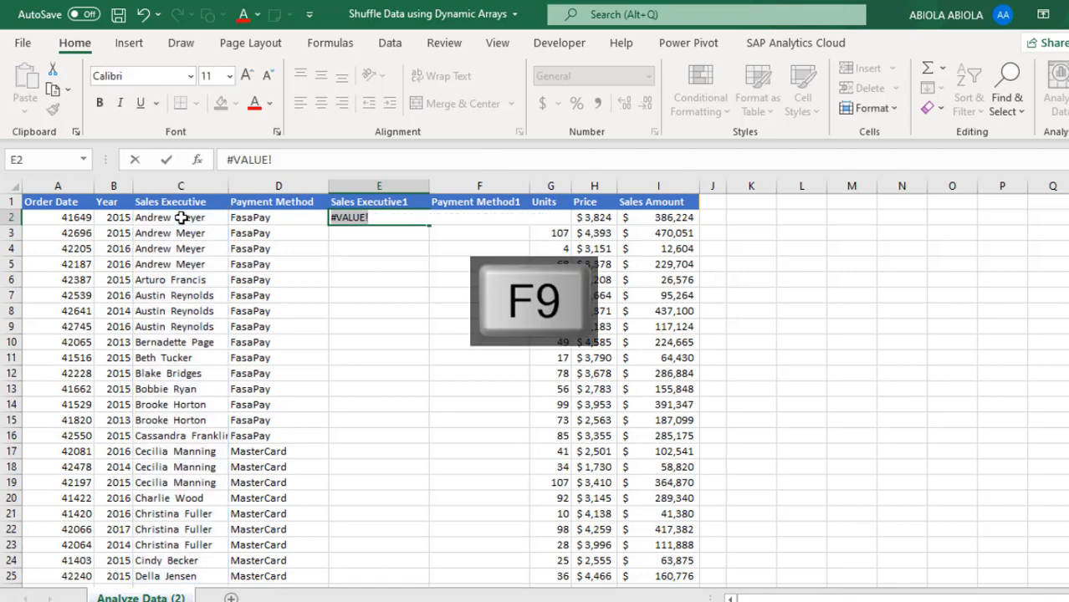
key(ctrl+z)
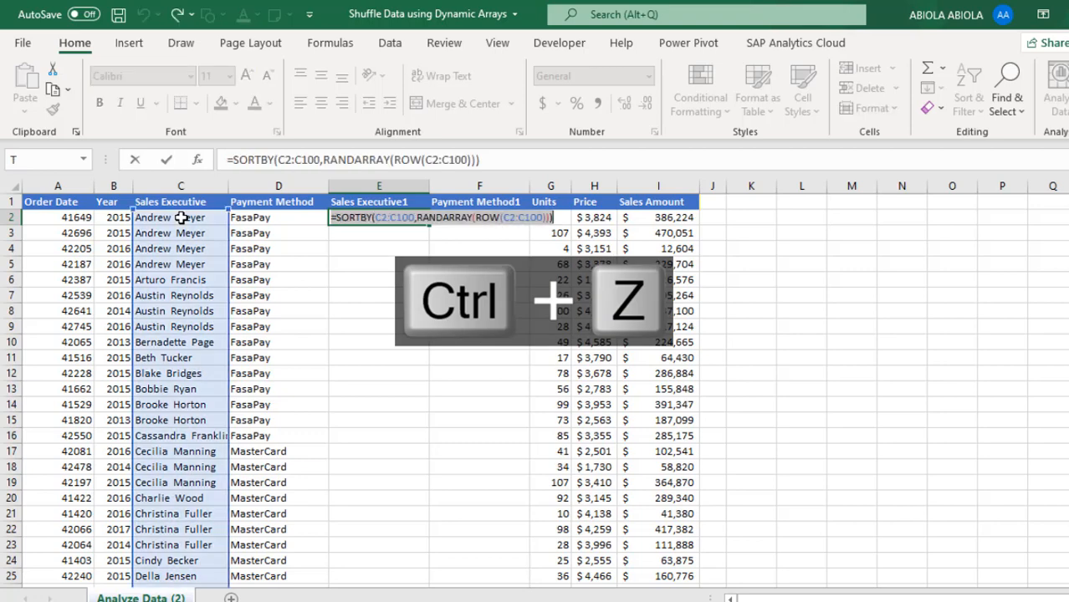
key(ctrl+Enter)
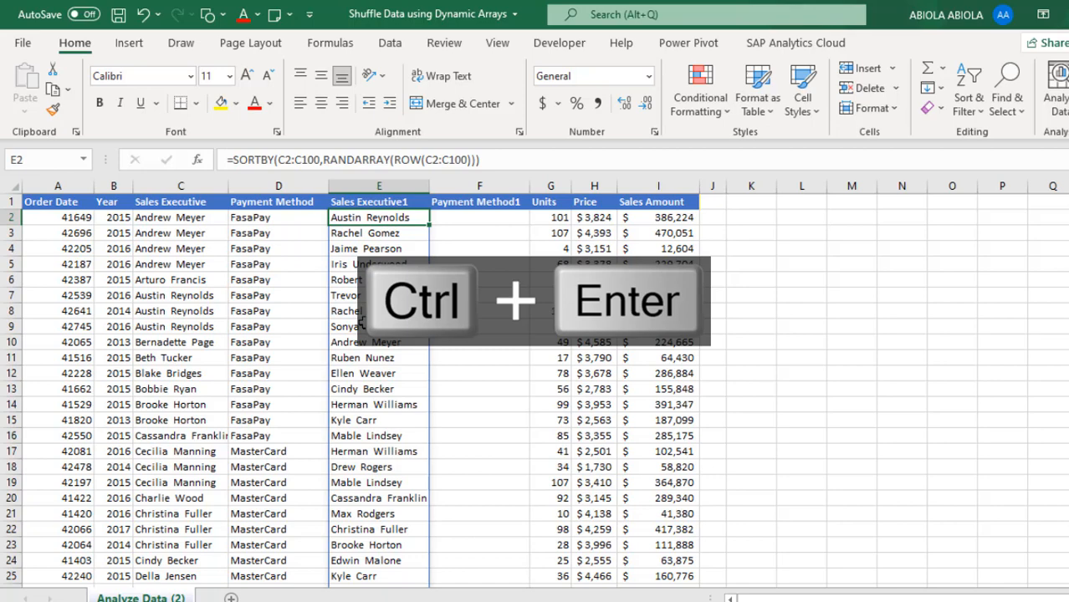
key(ctrl+enter)
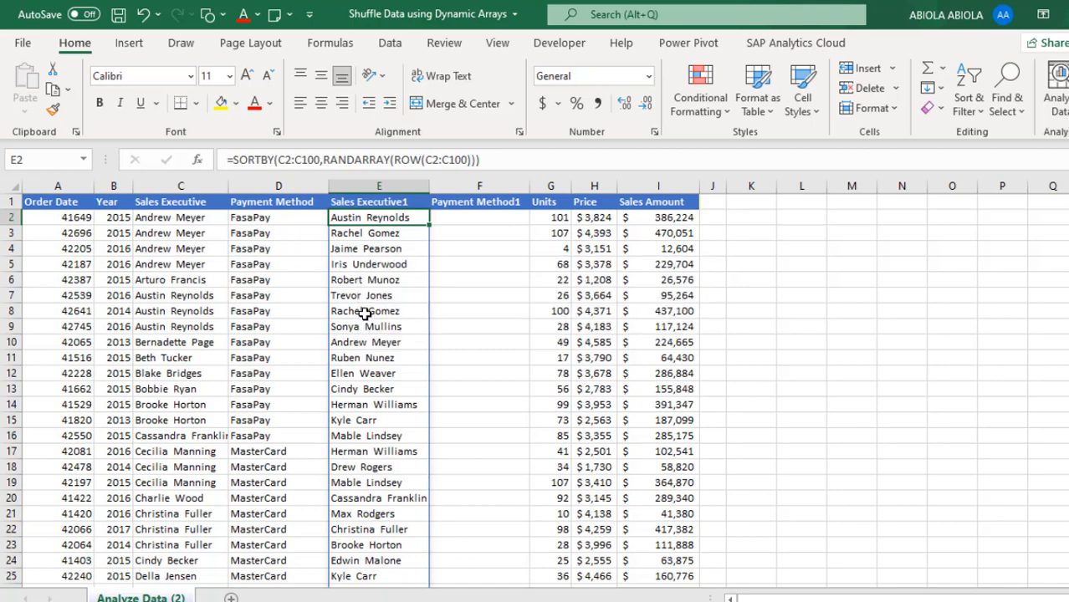
- Reshuffle the spilled Sales Executive names twice with F9
key(f9)
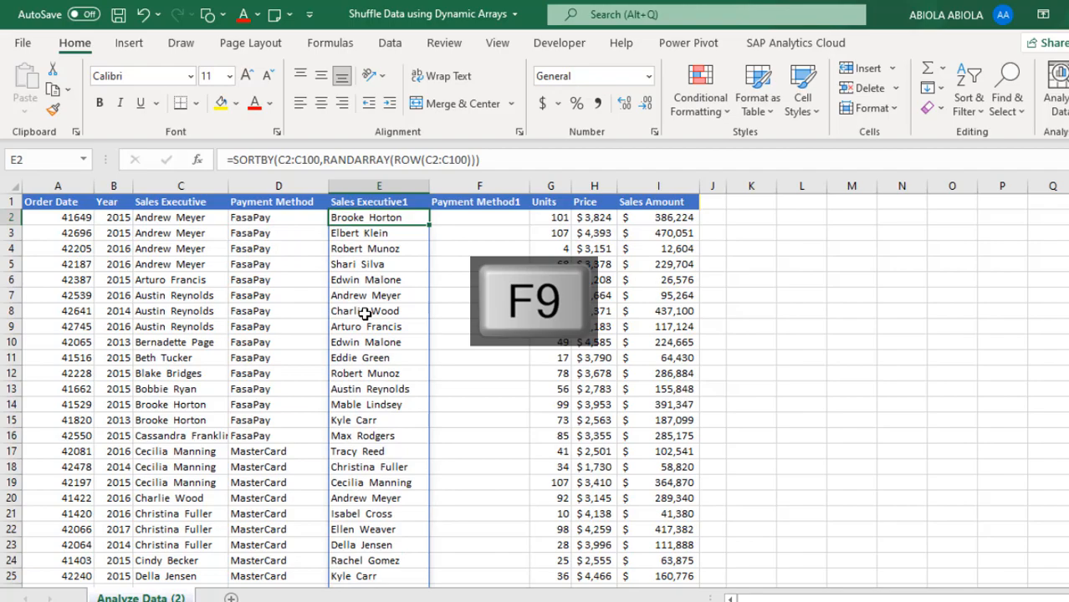
key(f9)
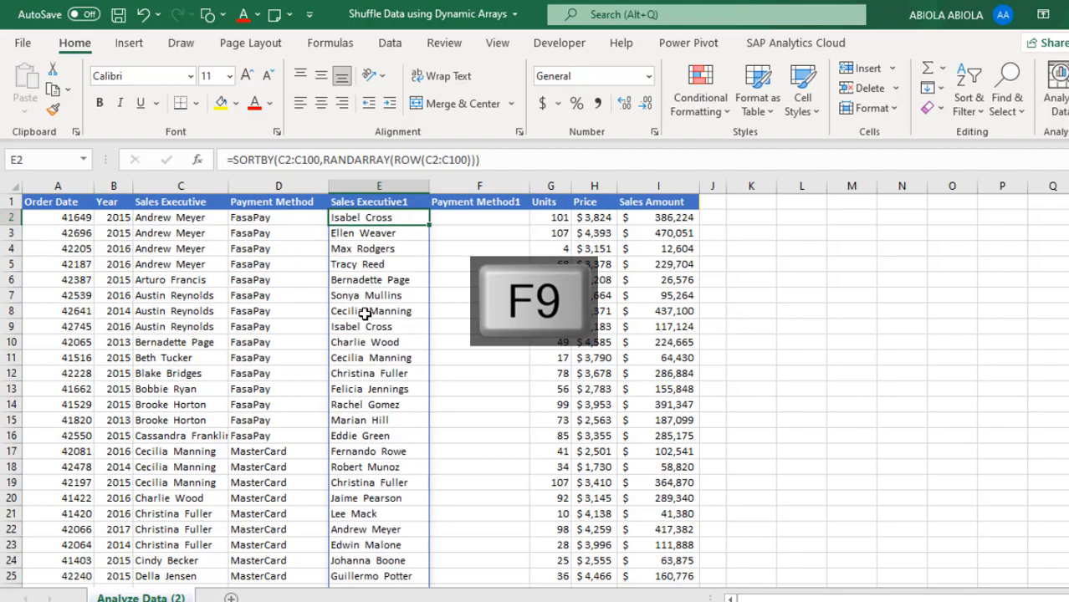
click(330, 43)
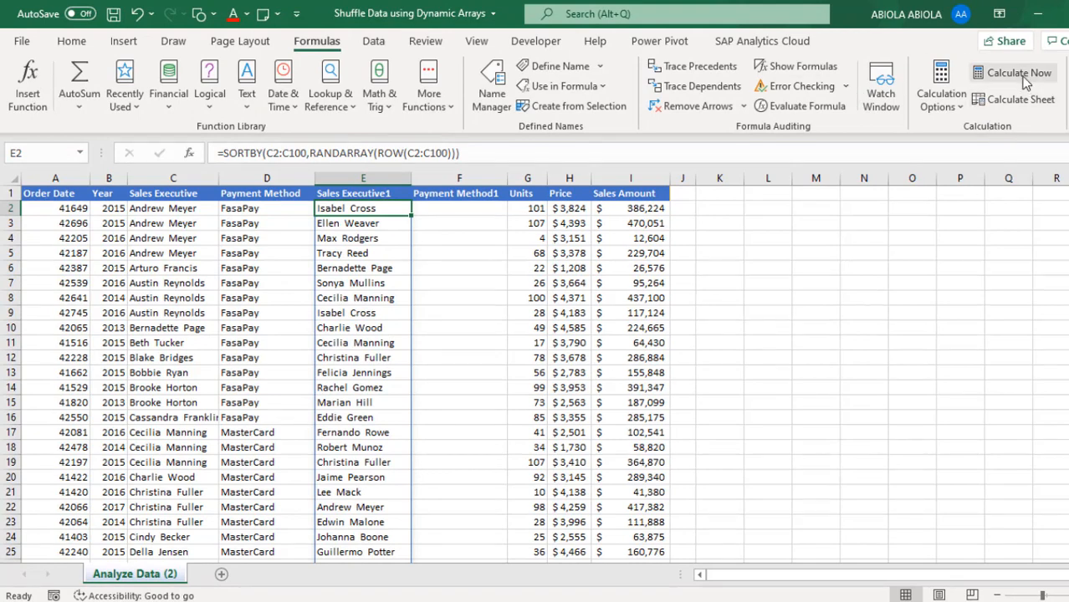
- Run Calculate Now twice to reshuffle the spilled executive names
click(1017, 72)
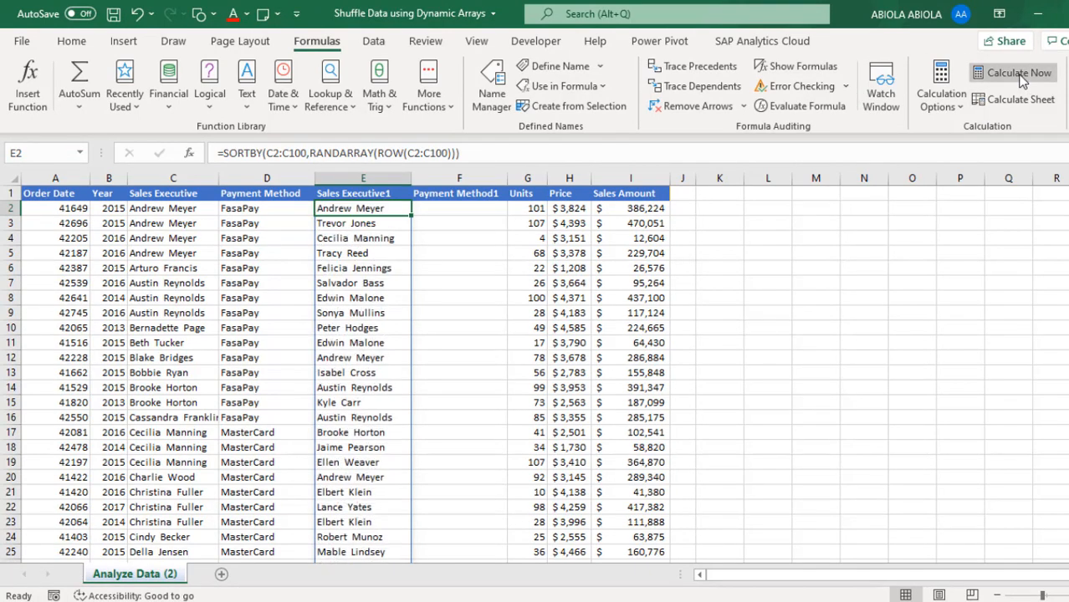
click(1012, 73)
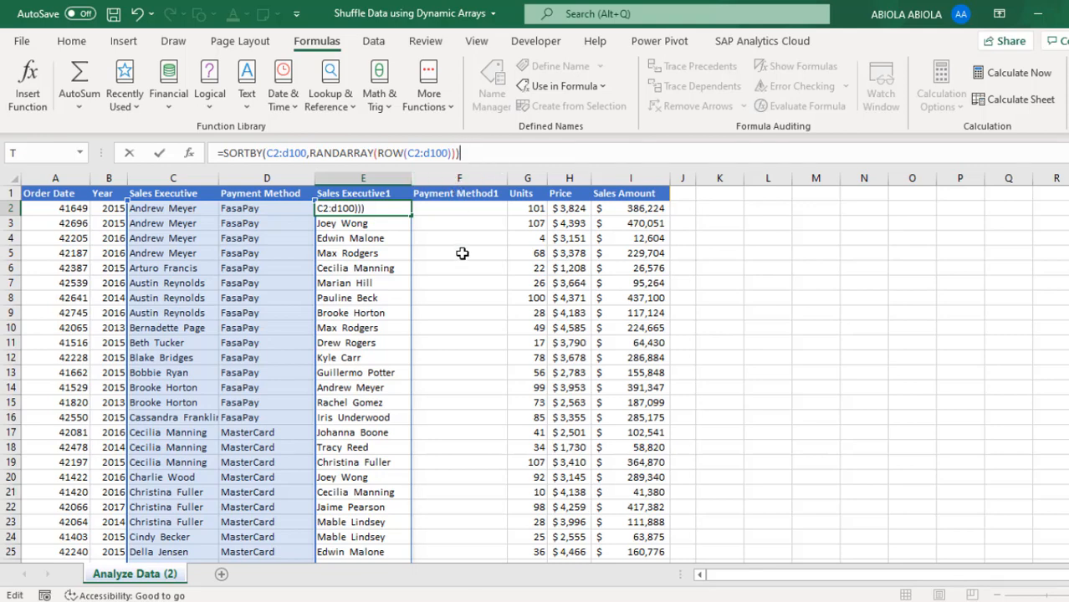
- Commit the widened formula =SORTBY(C2:D100,RANDARRAY(ROW(C2:D100))) in E2
key(ctrl+enter)
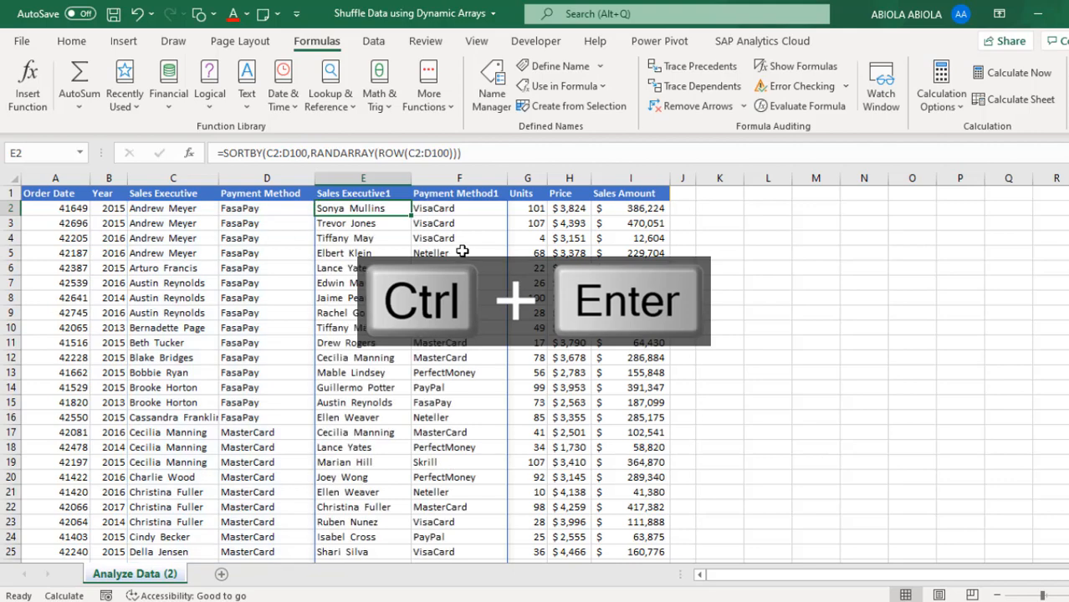
key(ctrl+enter)
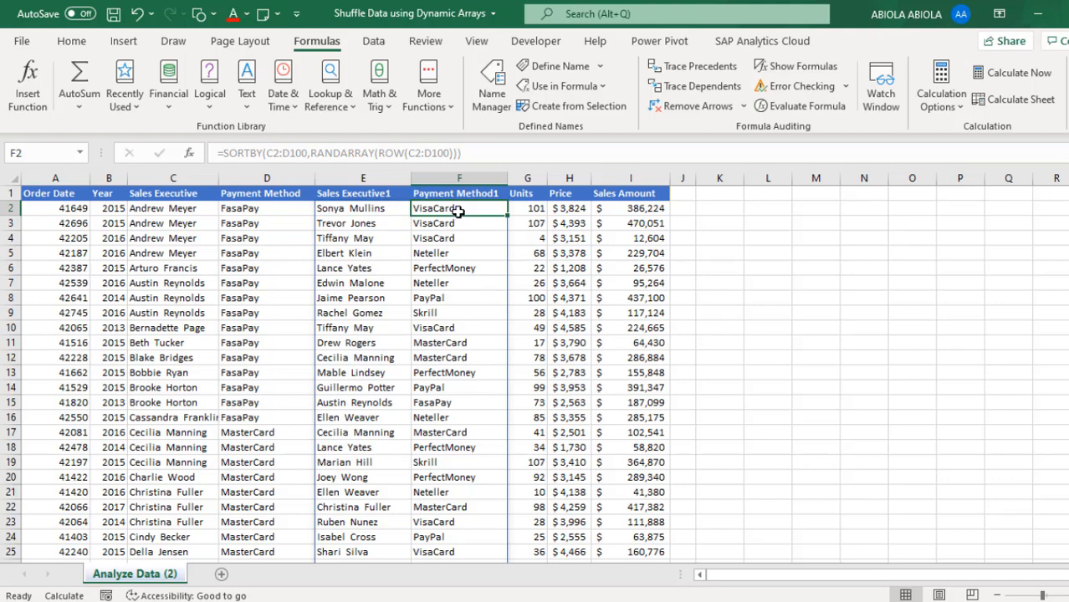
mouse_move(259, 214)
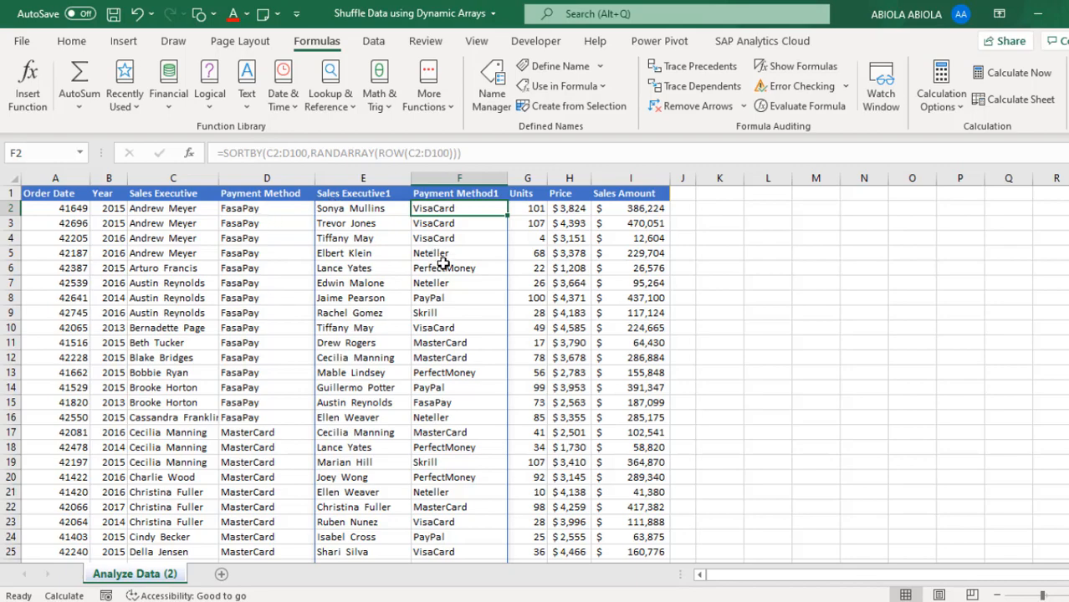
- Jump to the last spilled row and reshuffle the executive–payment pairs twice
key(ctrl+down)
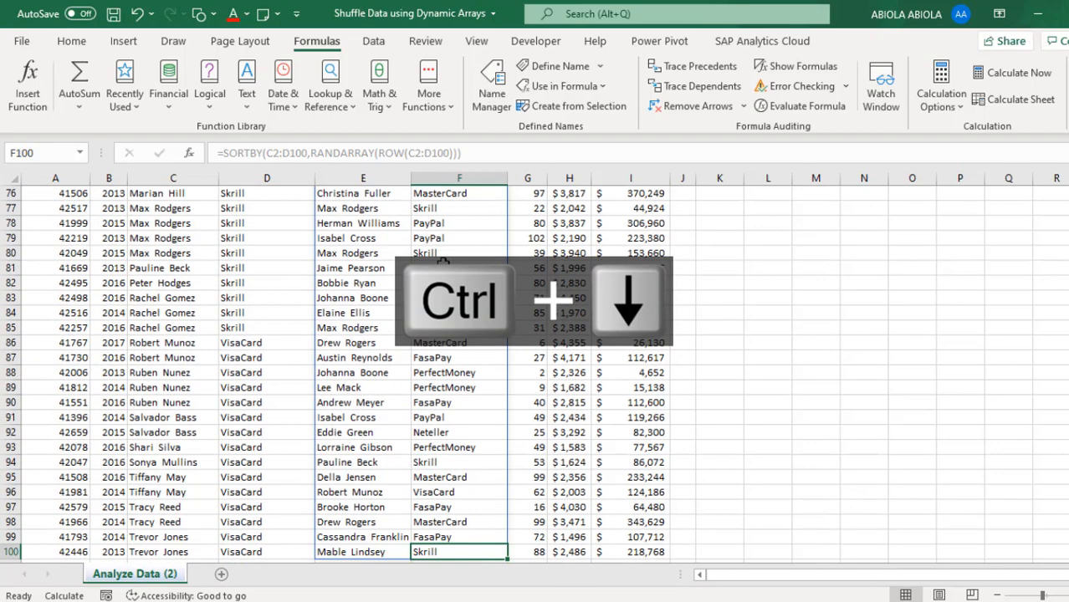
key(f9)
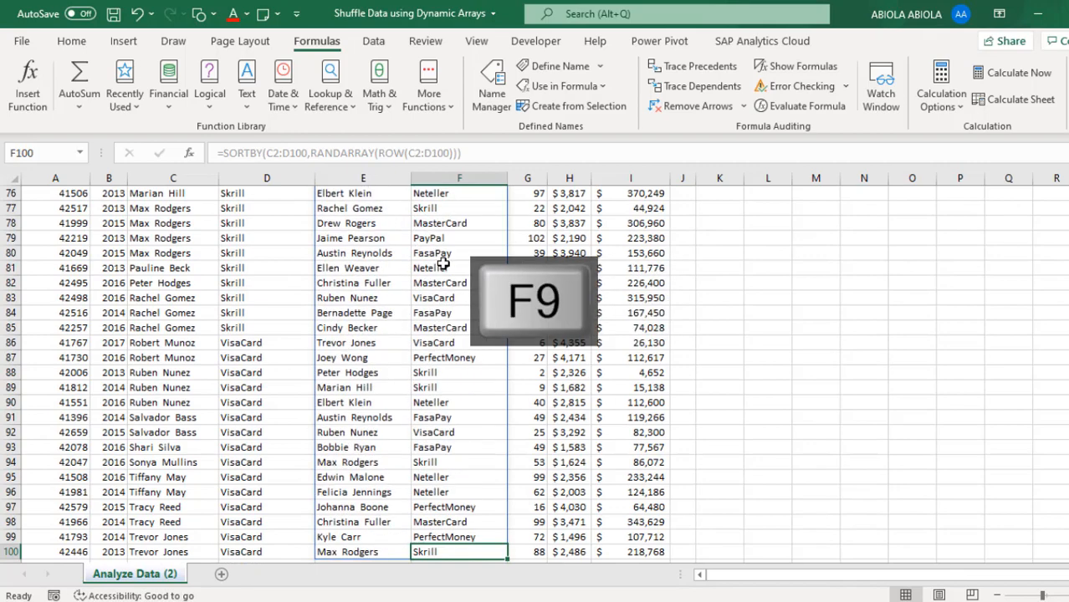
key(f9)
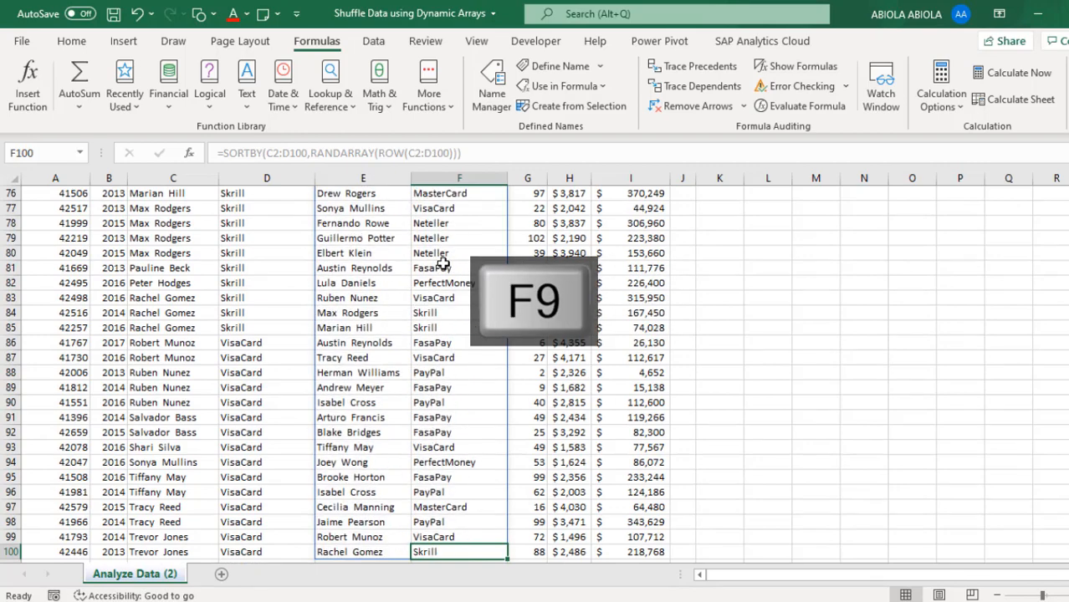